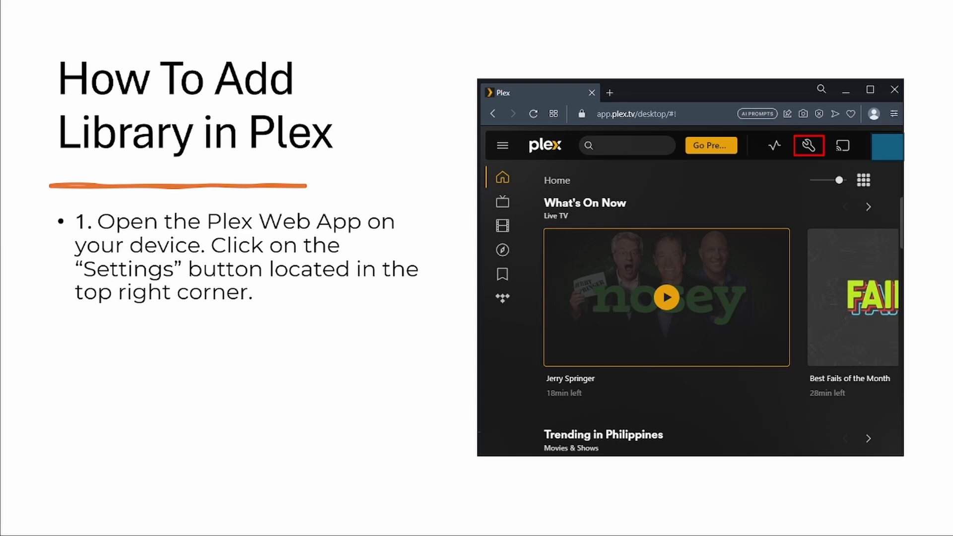
- Open Plex settings with the wrench button in the header
{"action": "left_click", "coordinate": [808, 146]}
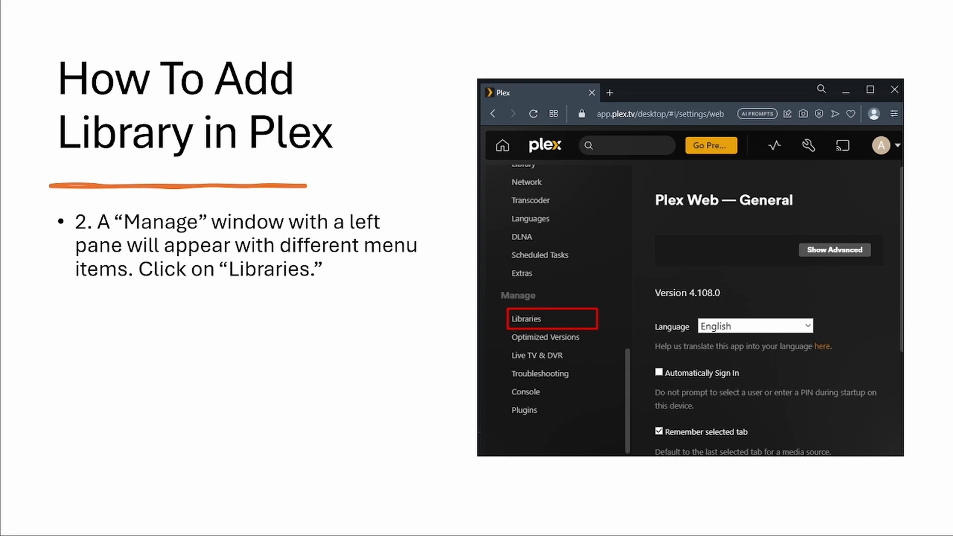
- Choose Libraries under Manage to view the server's two existing libraries
{"action": "left_click", "coordinate": [526, 319]}
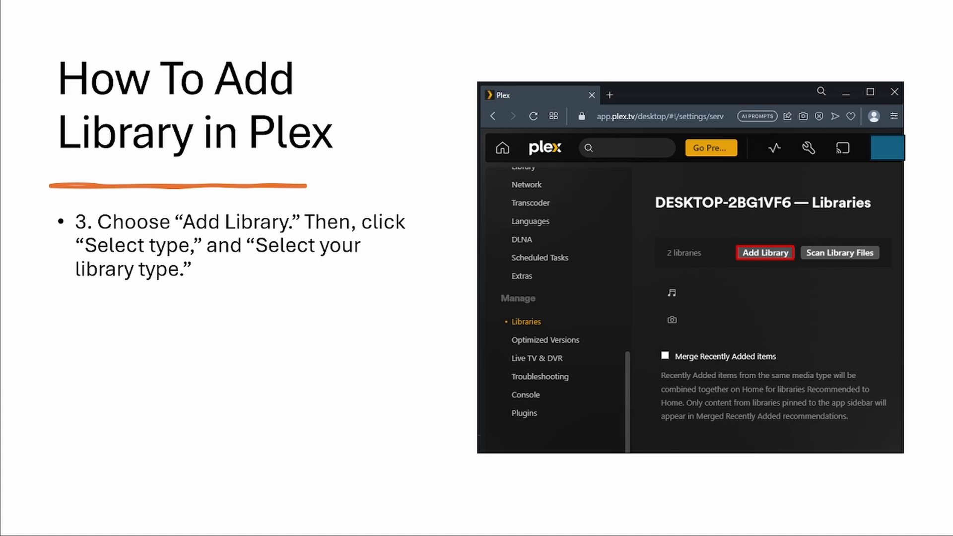
- Open the Add Library dialog from the Libraries page
{"action": "left_click", "coordinate": [765, 253]}
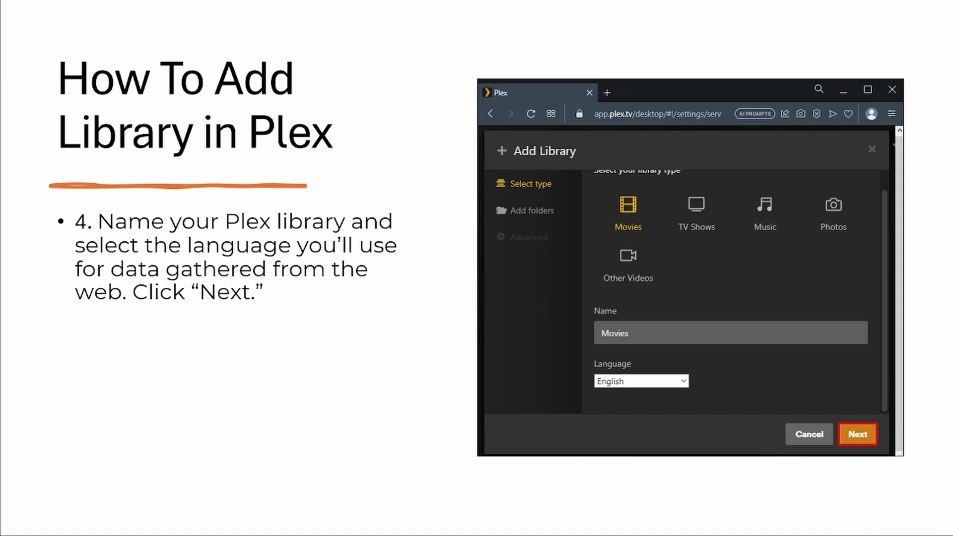
- Keep Movies type, name Movies and English language, and advance to Add folders
{"action": "left_click", "coordinate": [857, 434]}
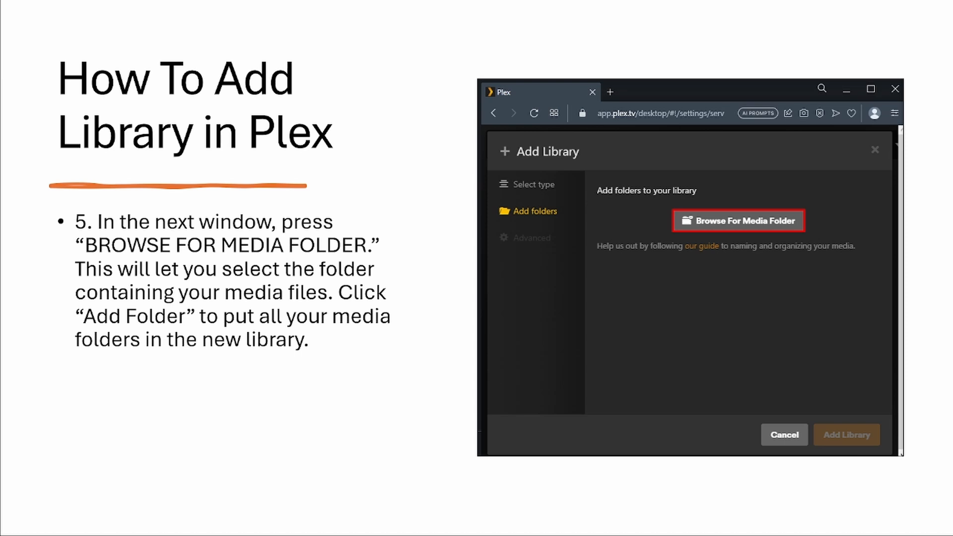
- Add the Roblox videos media folder to the new library
{"action": "left_click", "coordinate": [738, 220]}
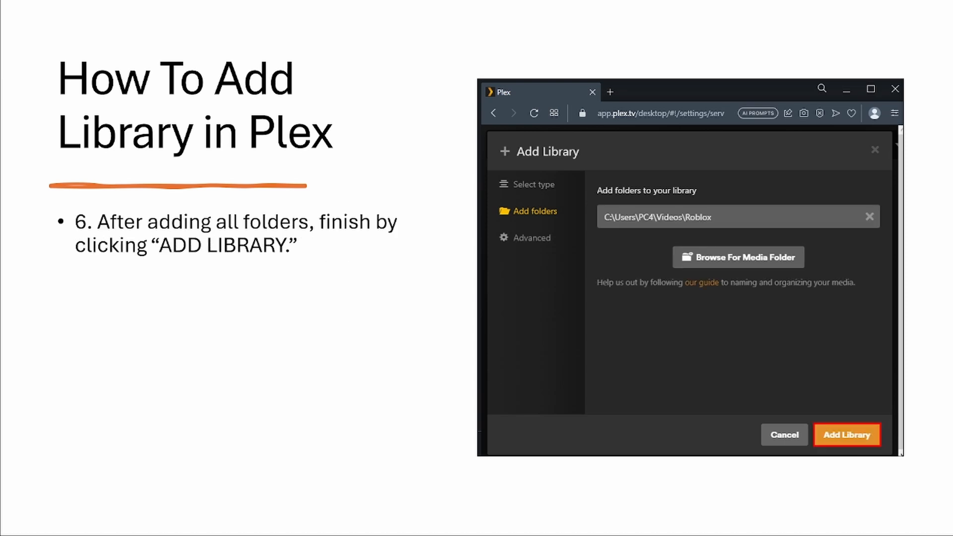